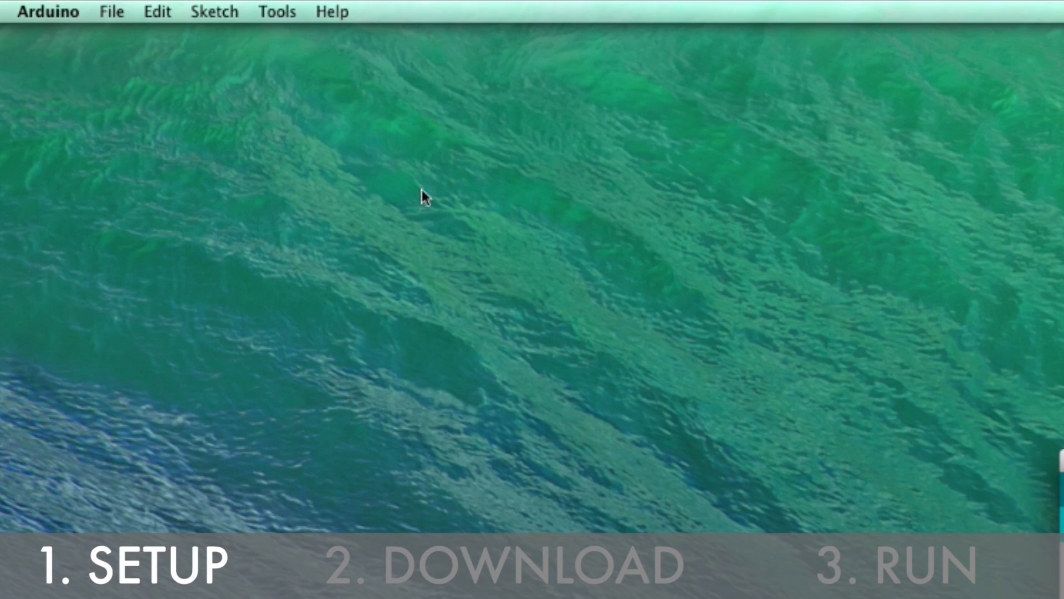
Step: Select serial port /dev/tty.usbmodem1411 for the Arduino Leonardo board via Tools
left_click(279, 11)
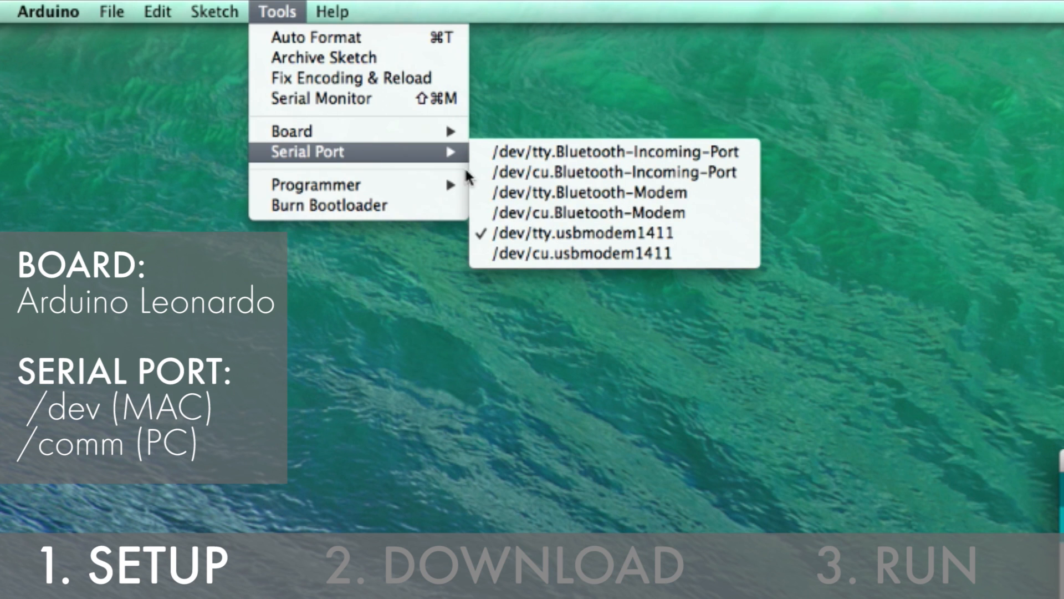
mouse_move(705, 244)
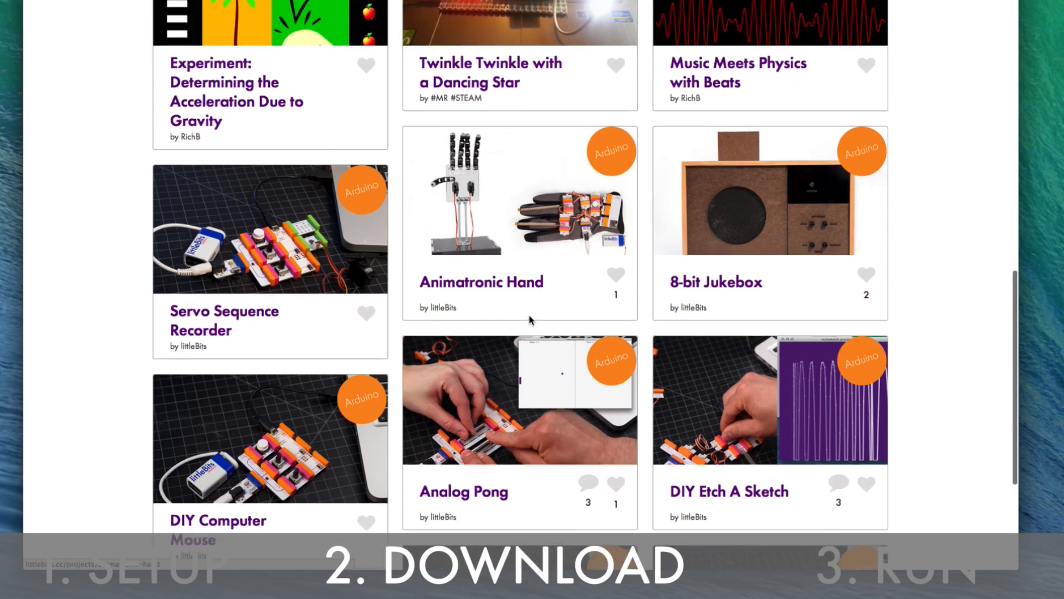
Step: From the Analog Pong project page, download the 'Analog Pong - Processing' files under Other files
left_click(464, 492)
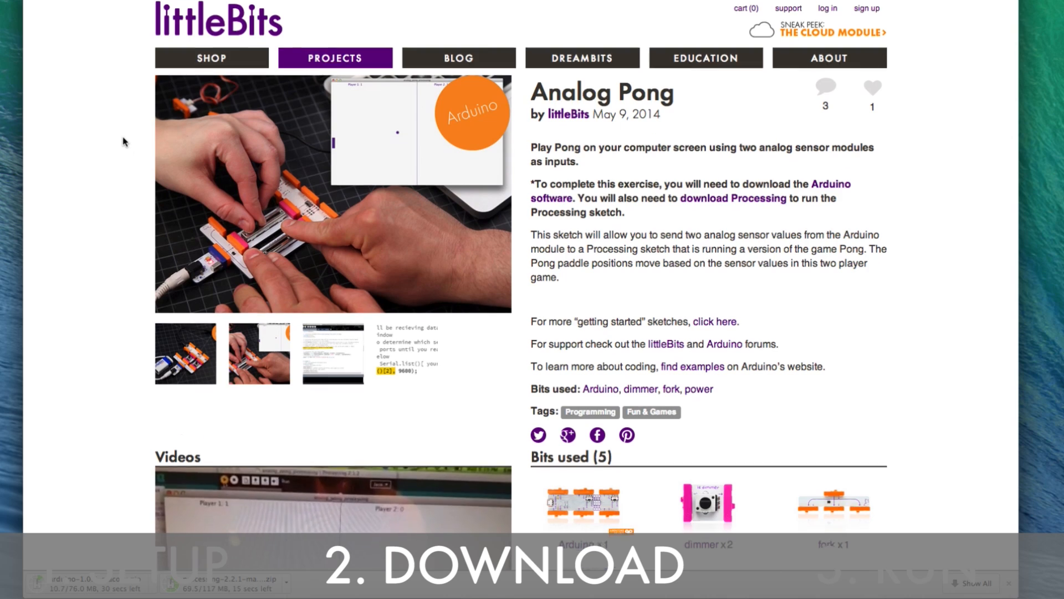
scroll("down", 3)
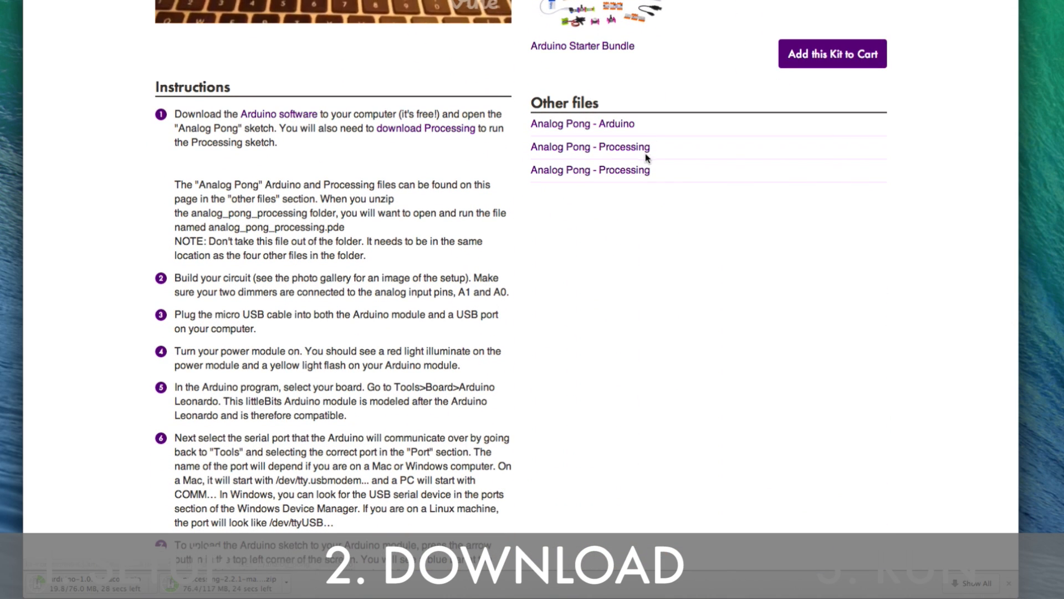
left_click(590, 171)
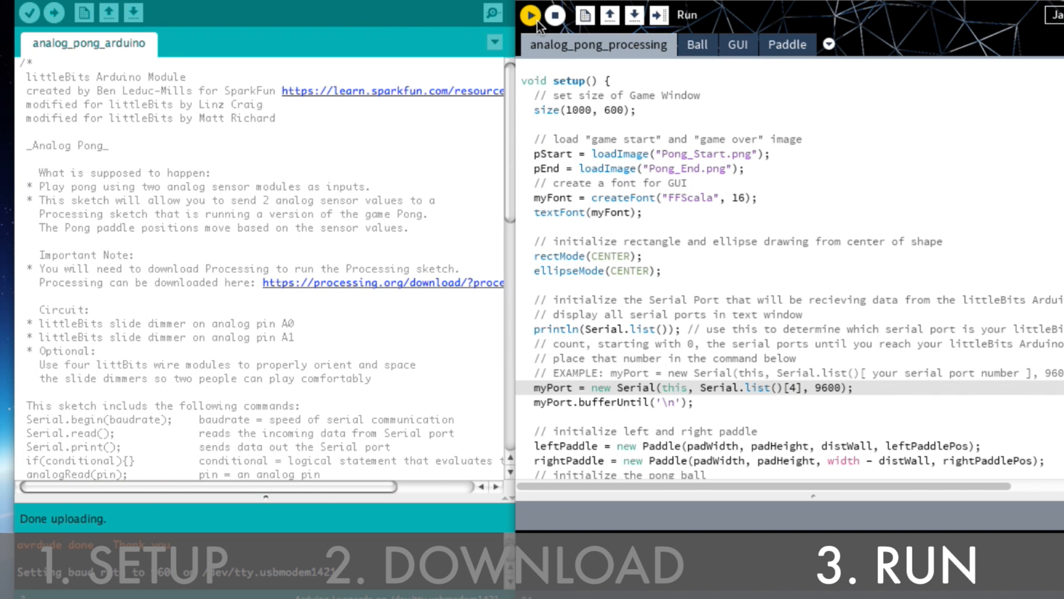
Step: Run the Processing sketch and begin a two-player dimmer-controlled Pong game from the title screen
left_click(530, 15)
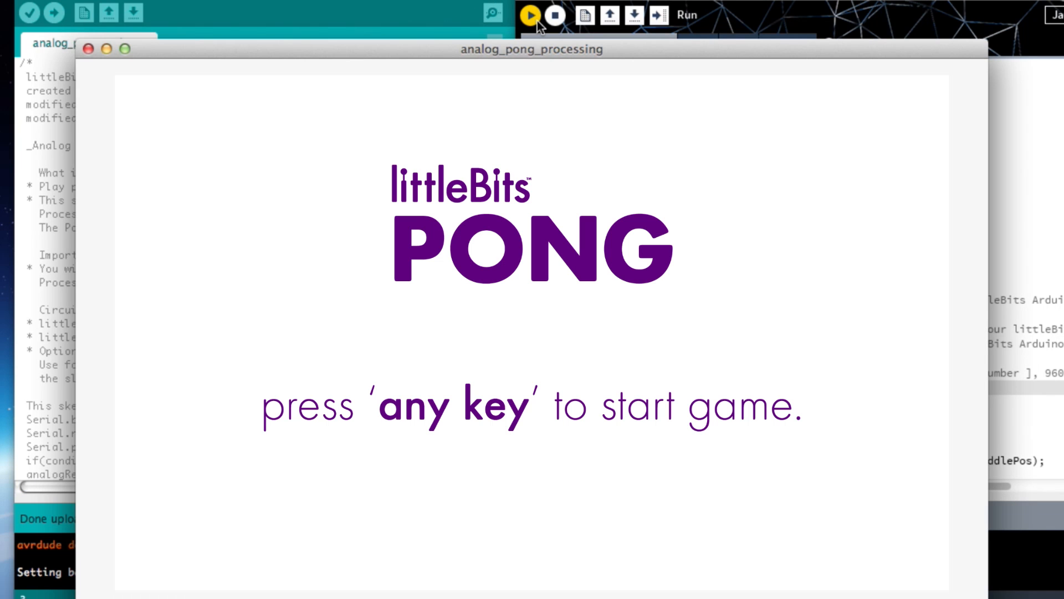
key("space")
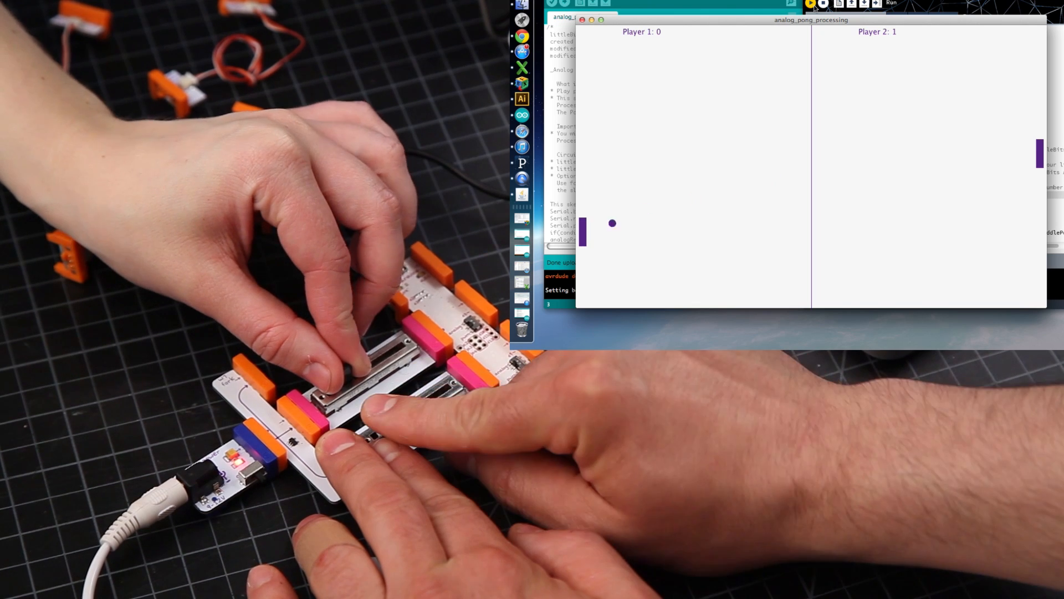